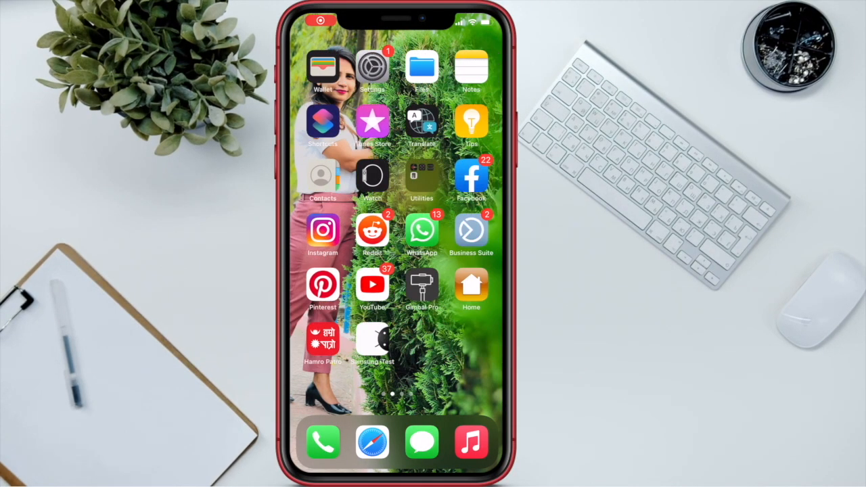
# - Review hourly battery usage in the Battery settings
pyautogui.click(373, 67)
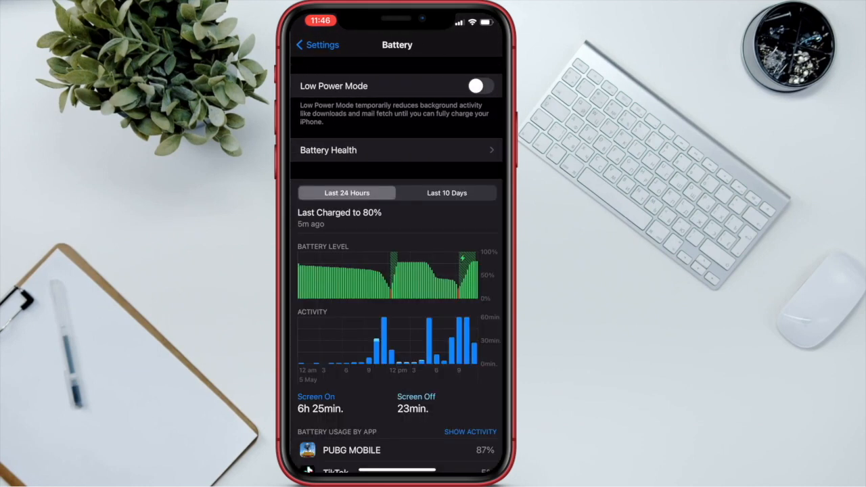
pyautogui.click(395, 150)
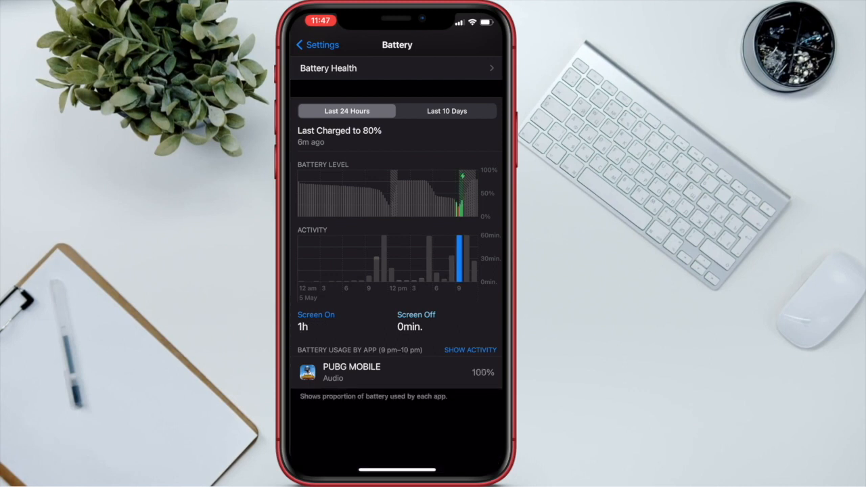
pyautogui.click(470, 349)
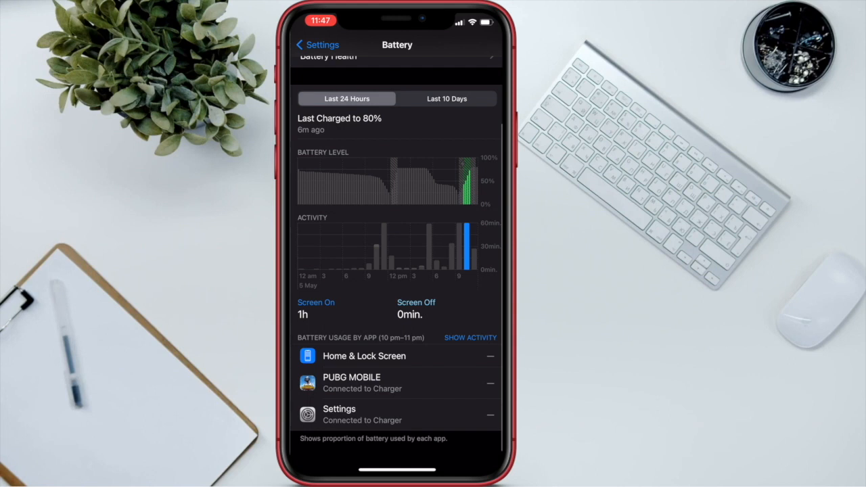
pyautogui.scroll(3)
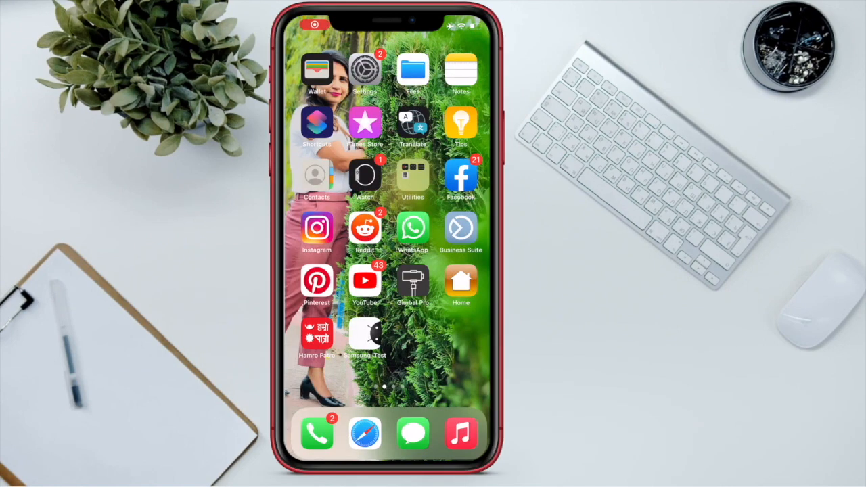
# - Browse the Privacy settings down to the analytics section, returning home in between
pyautogui.click(366, 71)
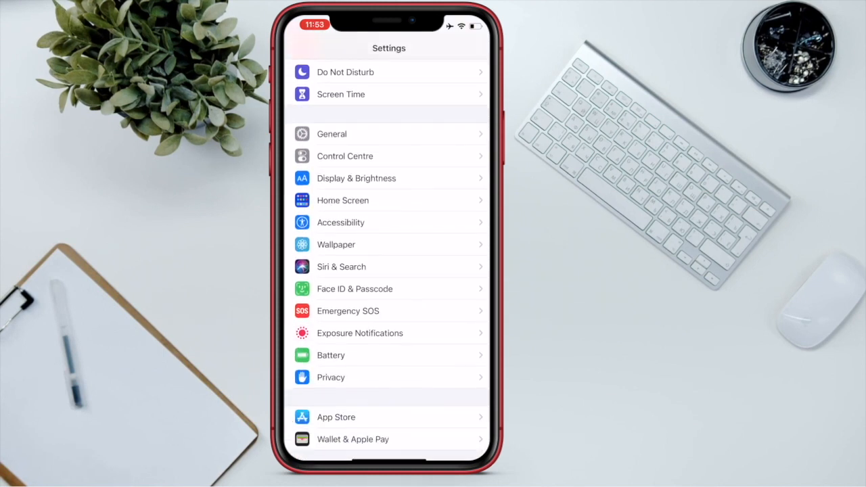
pyautogui.click(388, 376)
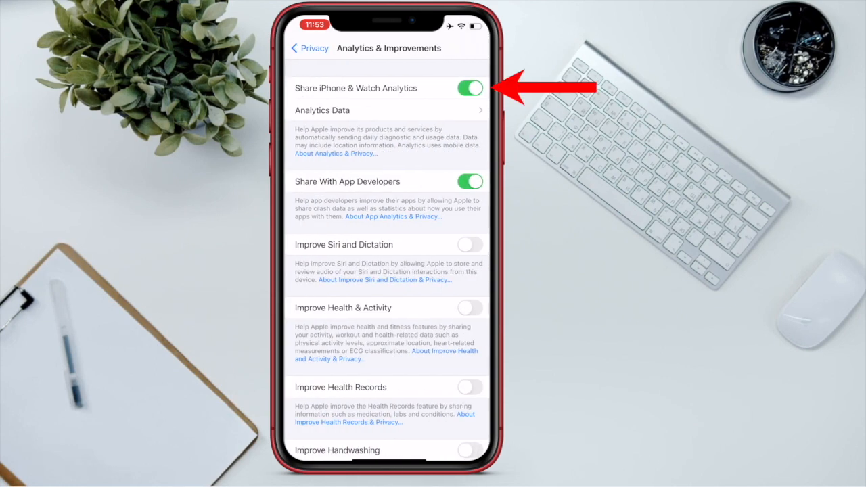
pyautogui.scroll(-3)
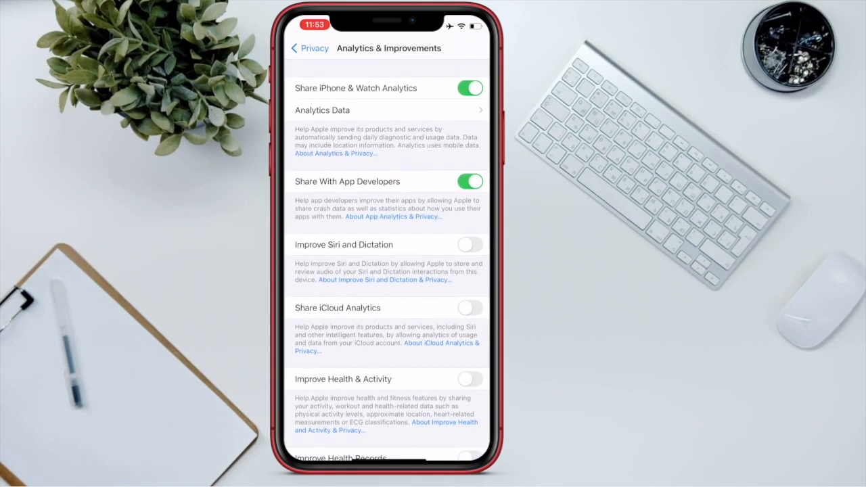
pyautogui.click(389, 110)
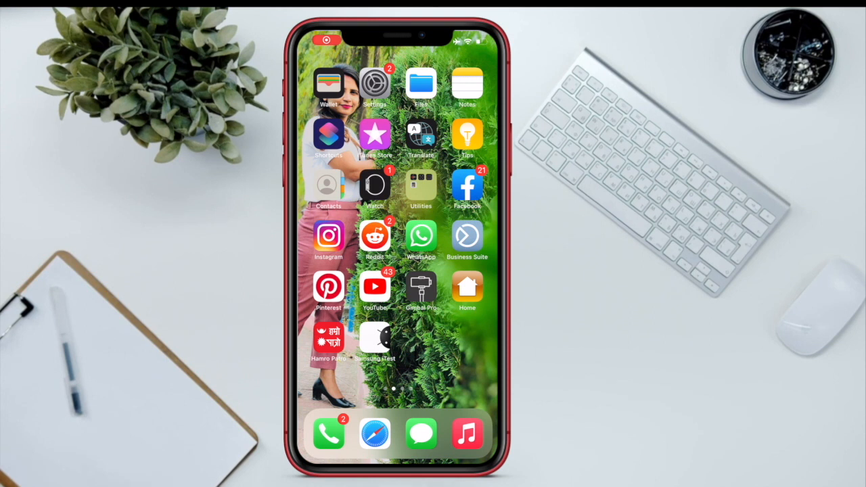
pyautogui.click(375, 84)
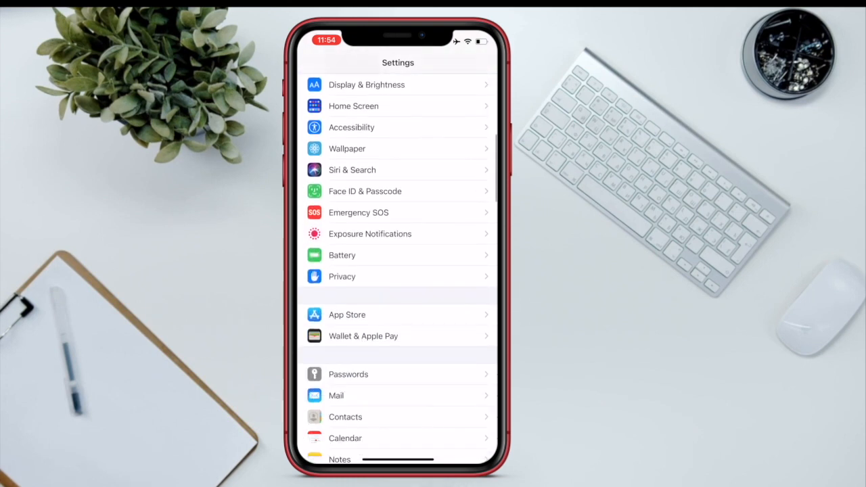
pyautogui.click(341, 276)
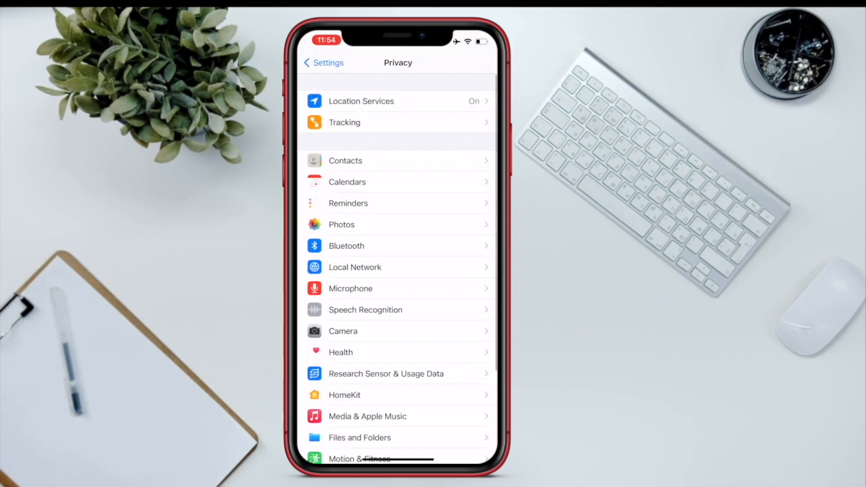
pyautogui.scroll(-3)
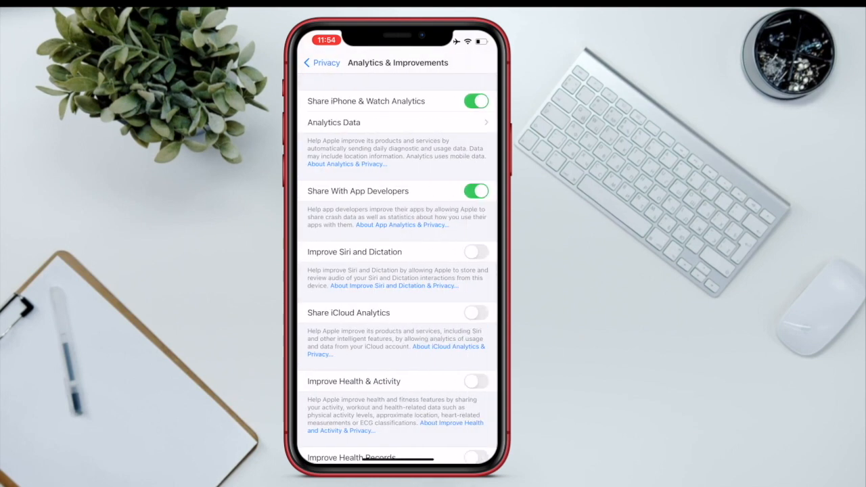
pyautogui.click(398, 122)
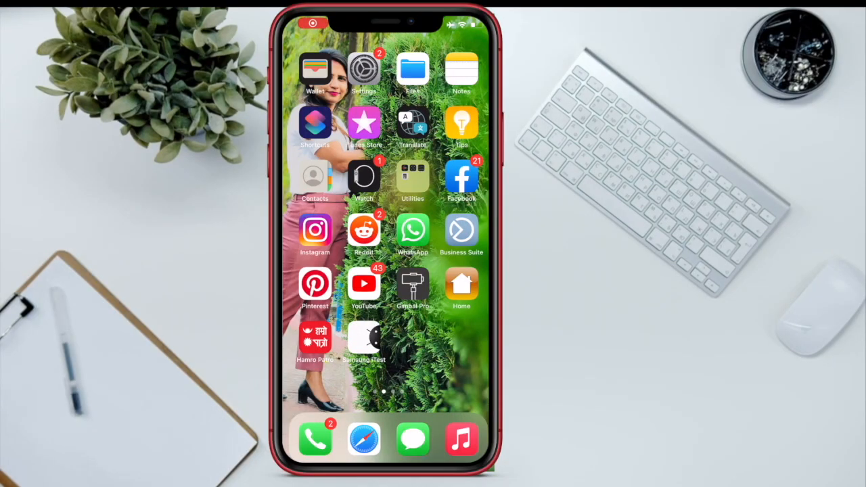
# - Reach Analytics & Improvements > Analytics Data and open the log-aggregated file
pyautogui.click(362, 70)
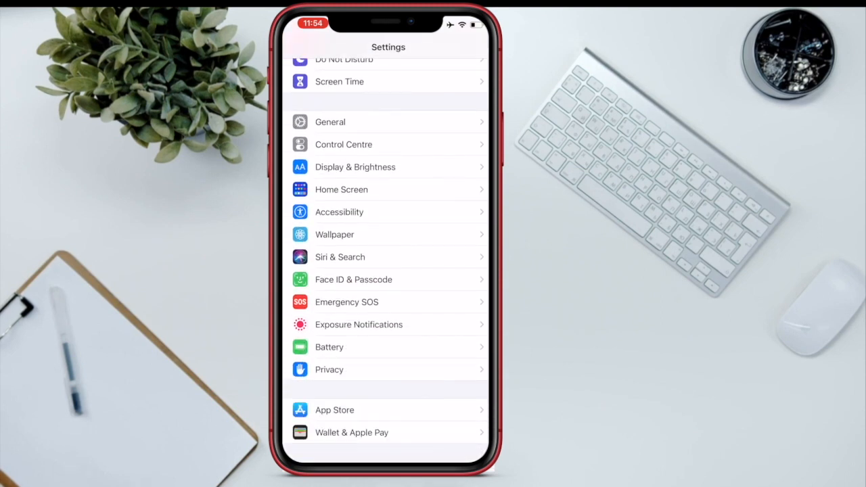
pyautogui.click(331, 369)
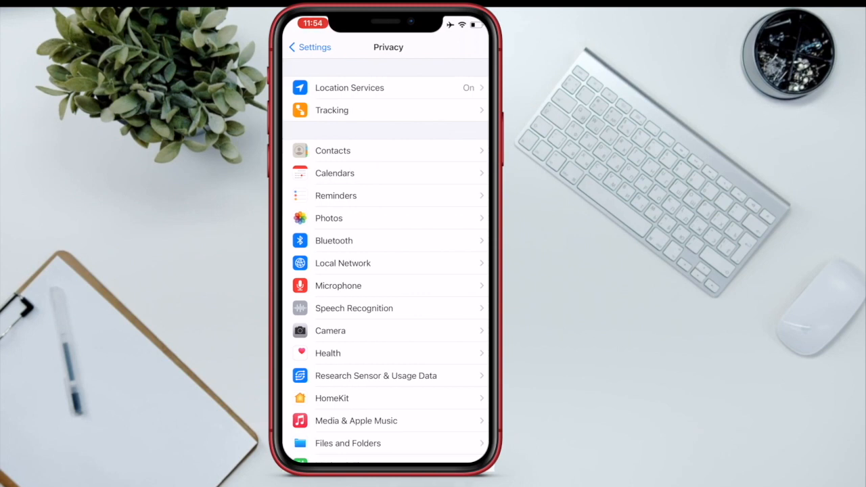
pyautogui.scroll(-3)
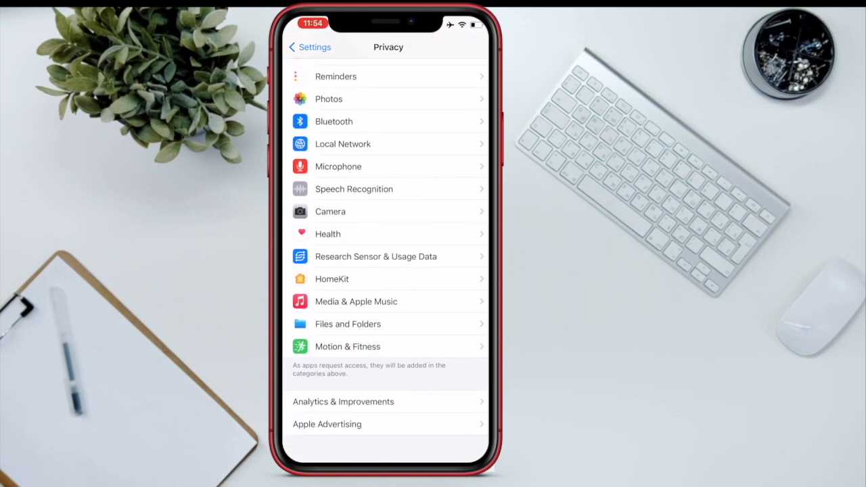
pyautogui.click(344, 400)
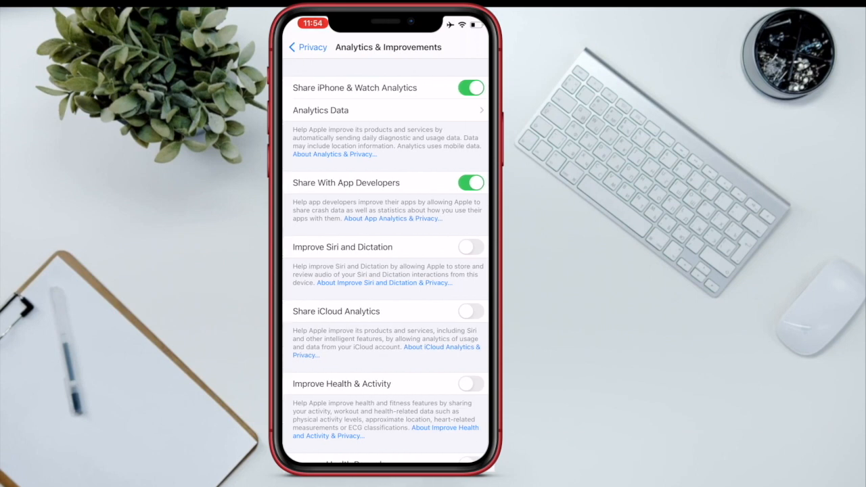
pyautogui.click(386, 110)
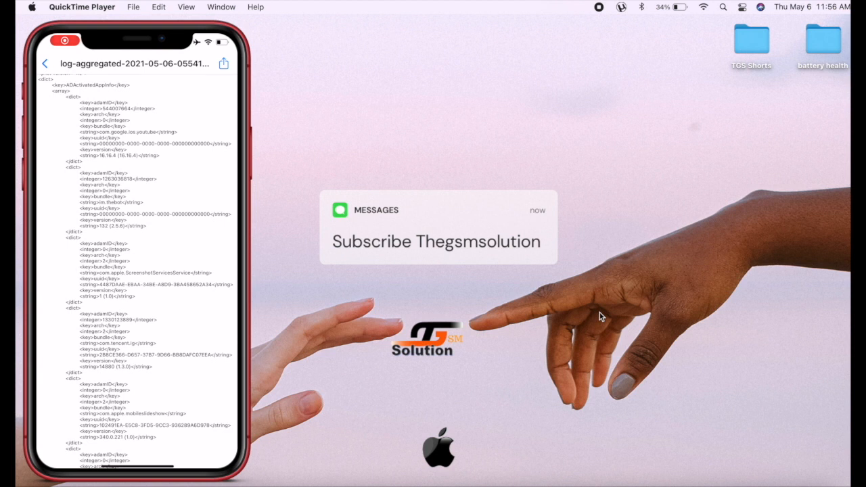
# - AirDrop the log-aggregated .ips file to the Mac and place it on the desktop
pyautogui.click(224, 64)
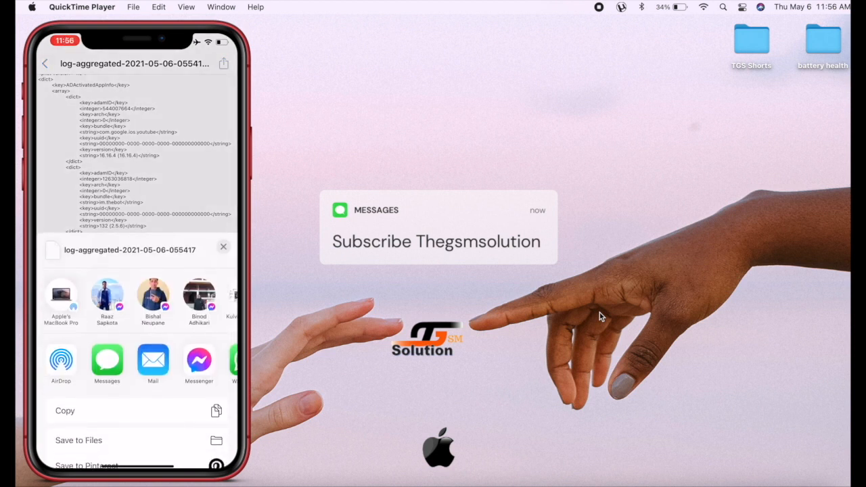
pyautogui.click(60, 362)
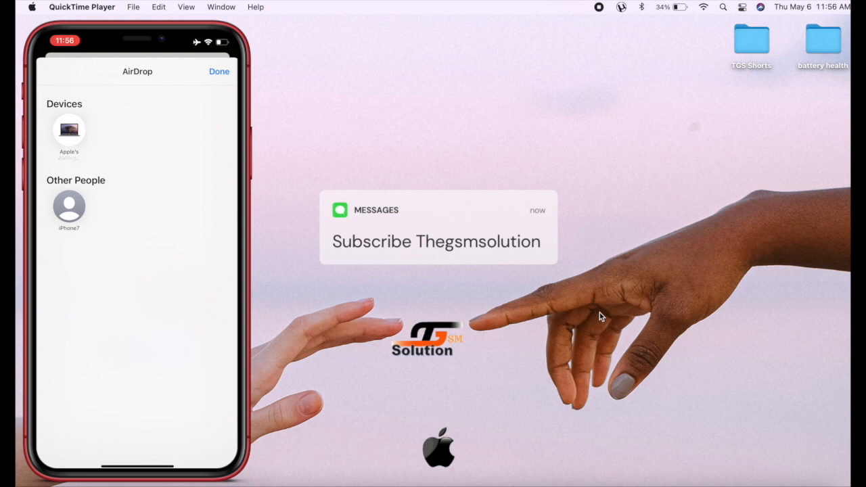
pyautogui.click(67, 129)
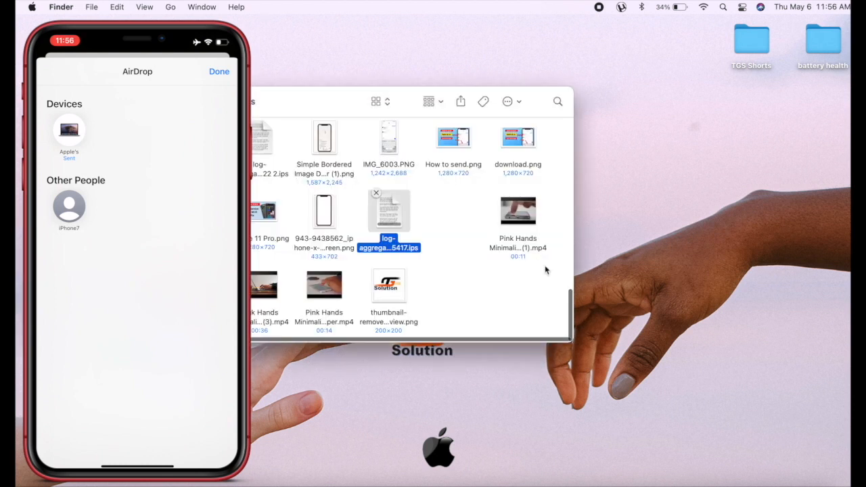
pyautogui.moveTo(390, 223); pyautogui.dragTo(637, 223)
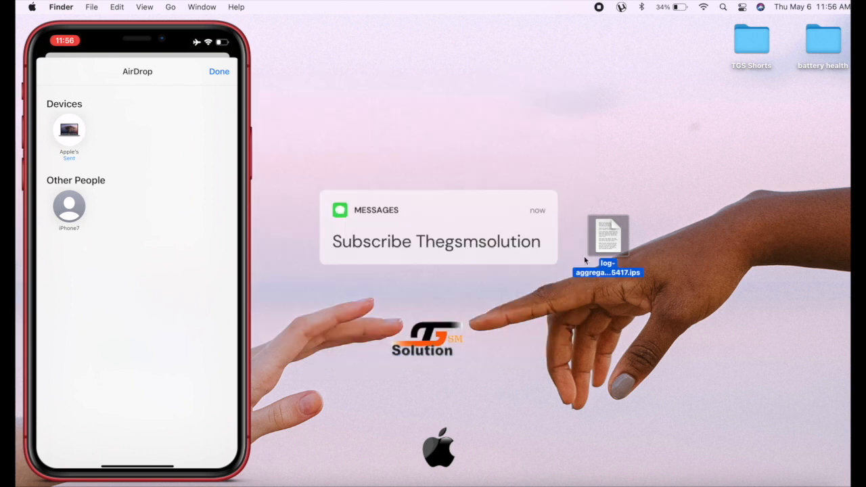
pyautogui.moveTo(608, 243); pyautogui.dragTo(277, 149)
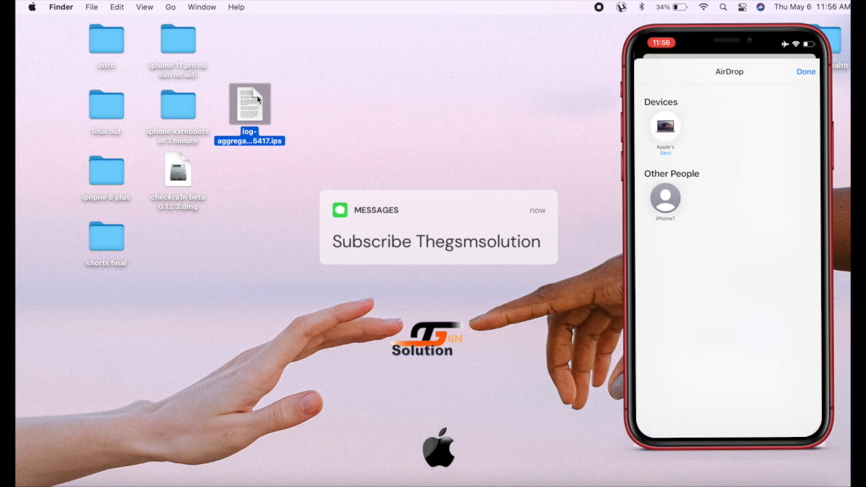
# - Open the .ips file in Console and search 'cyclecount' to the battery CycleCount match
pyautogui.doubleClick(249, 104)
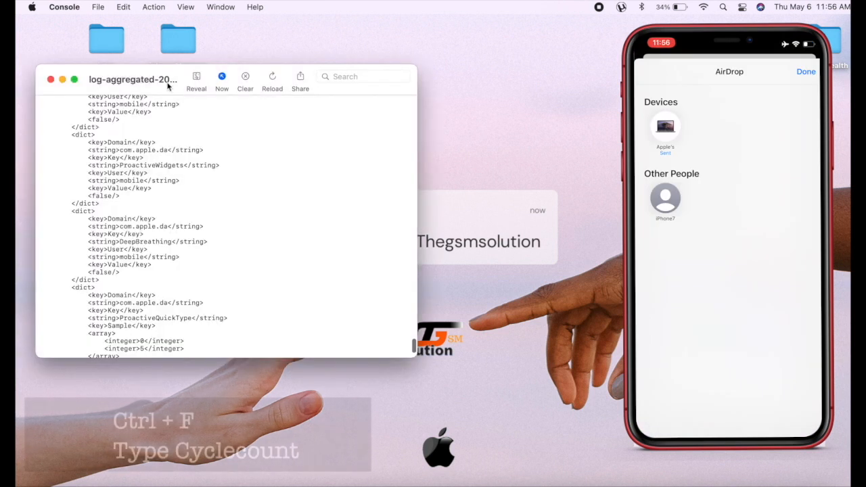
pyautogui.moveTo(136, 142)
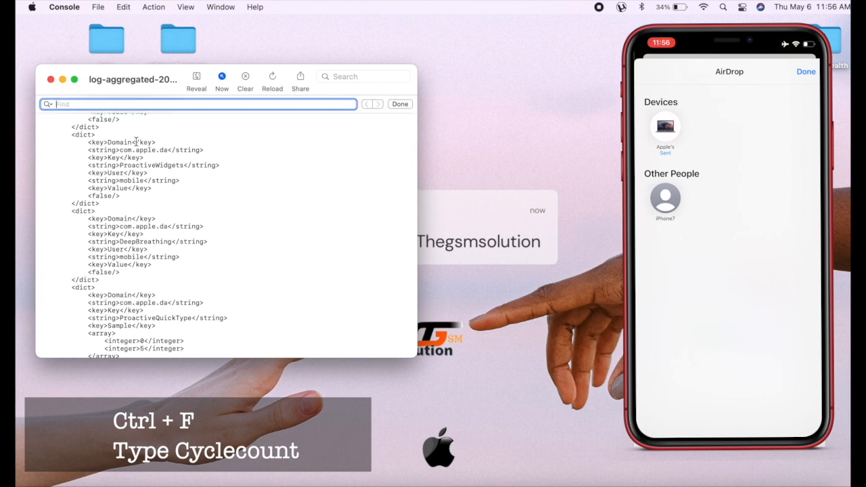
pyautogui.write('cyclecou')
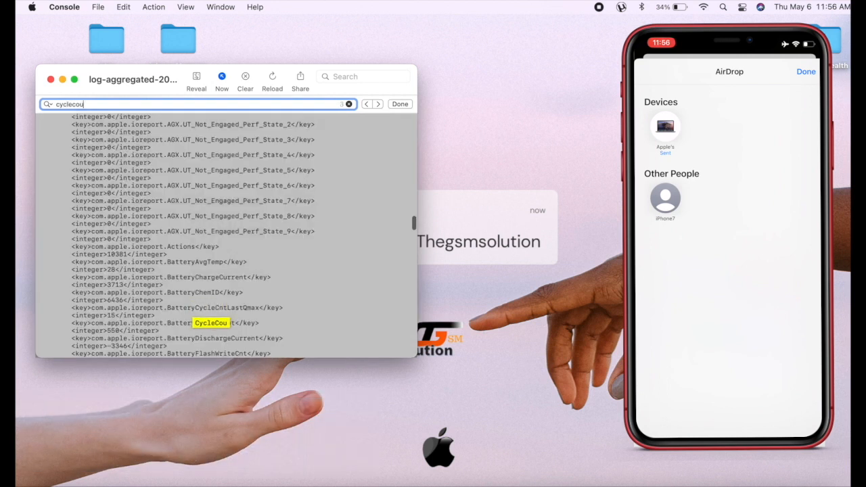
pyautogui.write('nt')
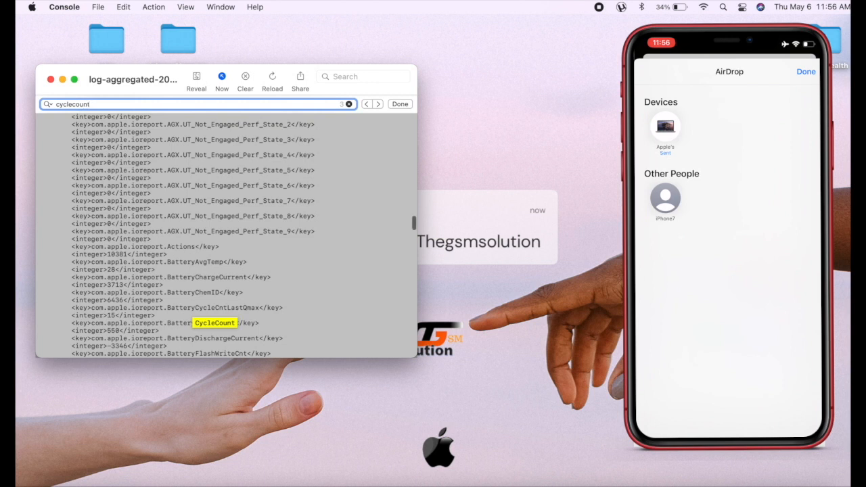
pyautogui.click(377, 103)
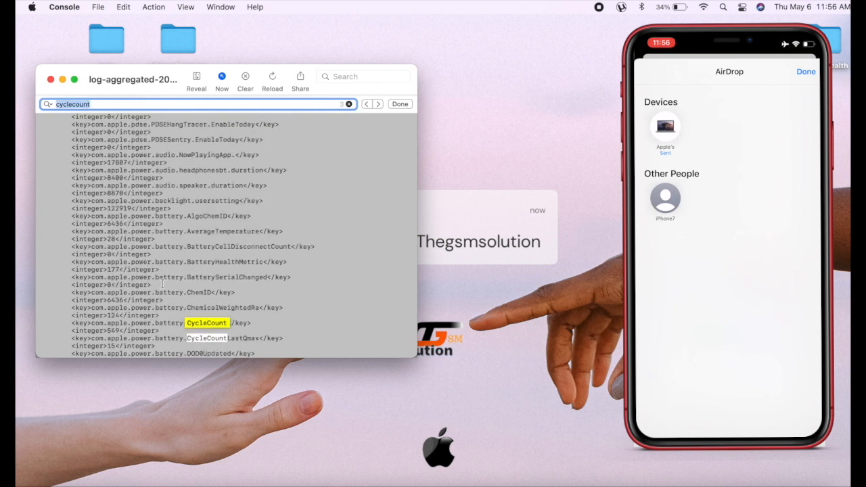
pyautogui.scroll(-3)
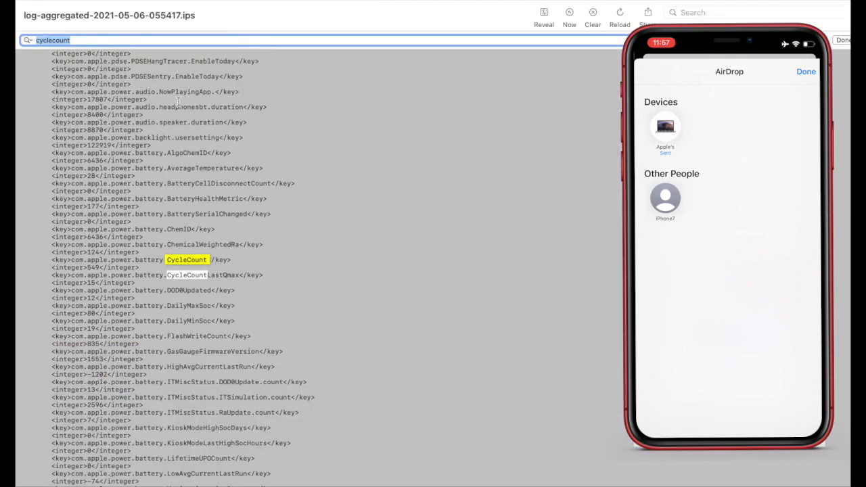
pyautogui.click(807, 71)
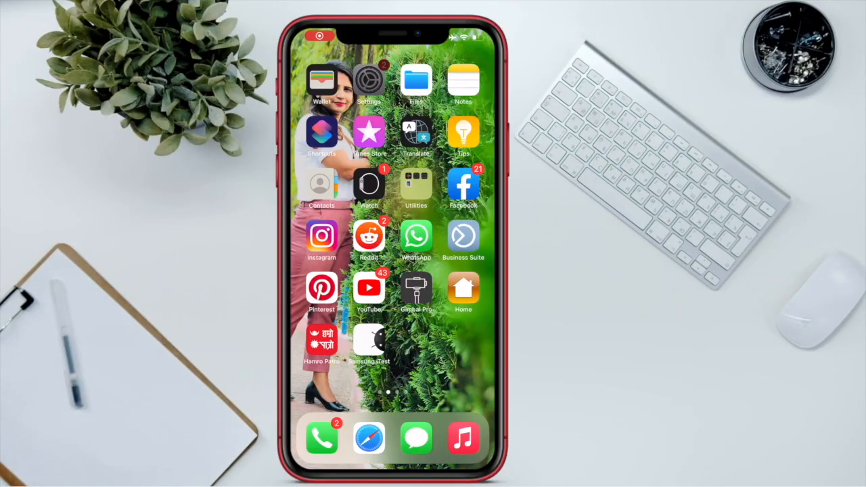
# - Return to Analytics Data in Settings and reopen the aggregated log
pyautogui.click(368, 80)
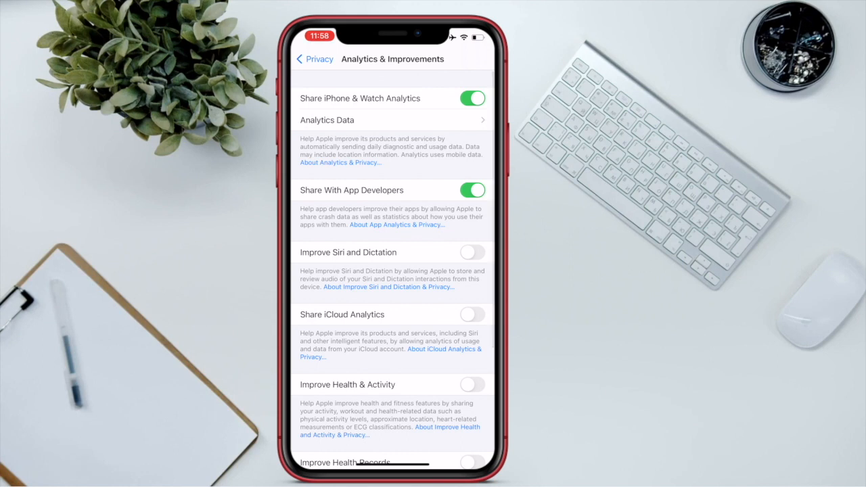
pyautogui.click(393, 119)
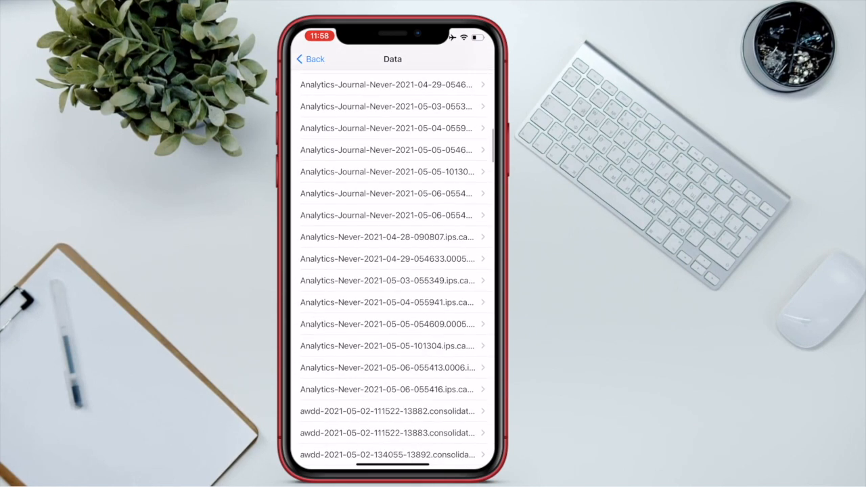
pyautogui.scroll(-3)
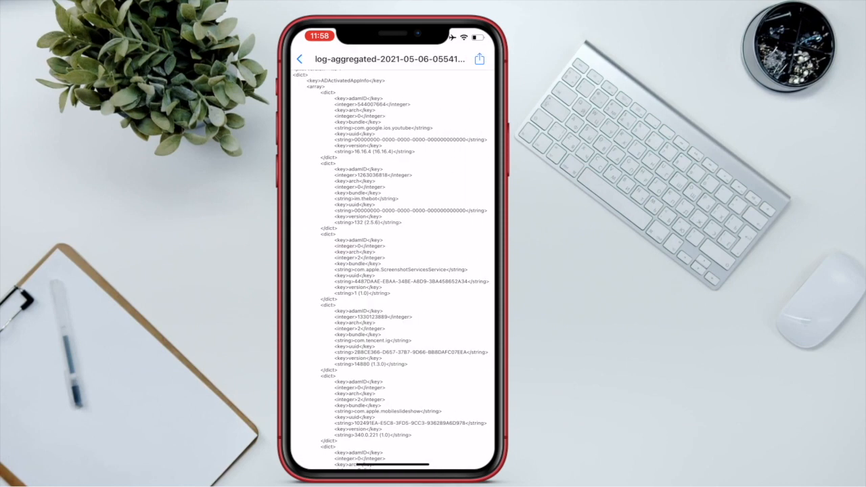
# - Scroll the aggregated log to its end and select the full text for copying
pyautogui.scroll(3)
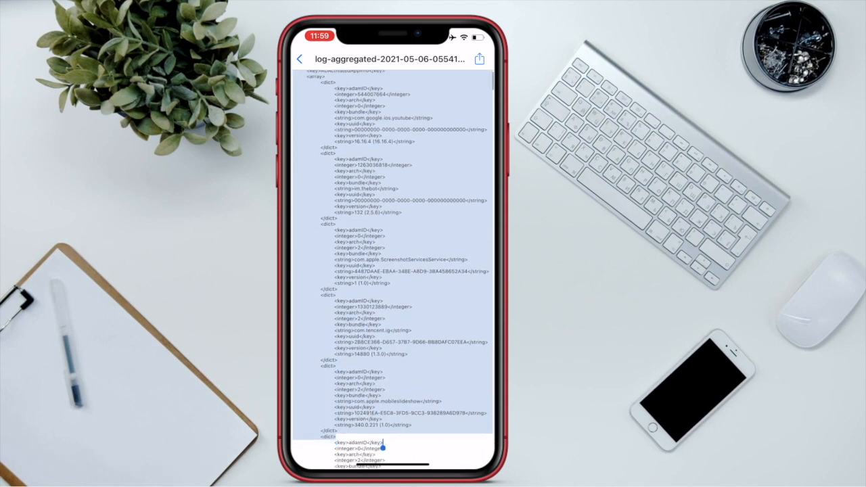
pyautogui.scroll(-3)
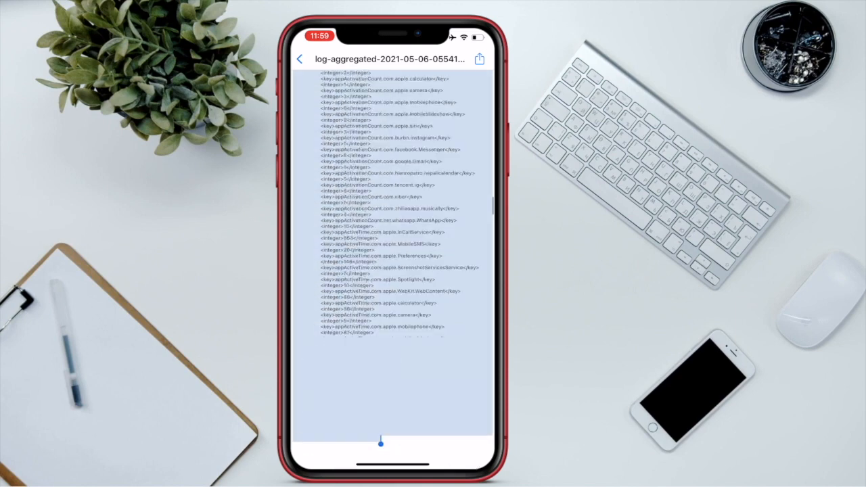
pyautogui.scroll(-3)
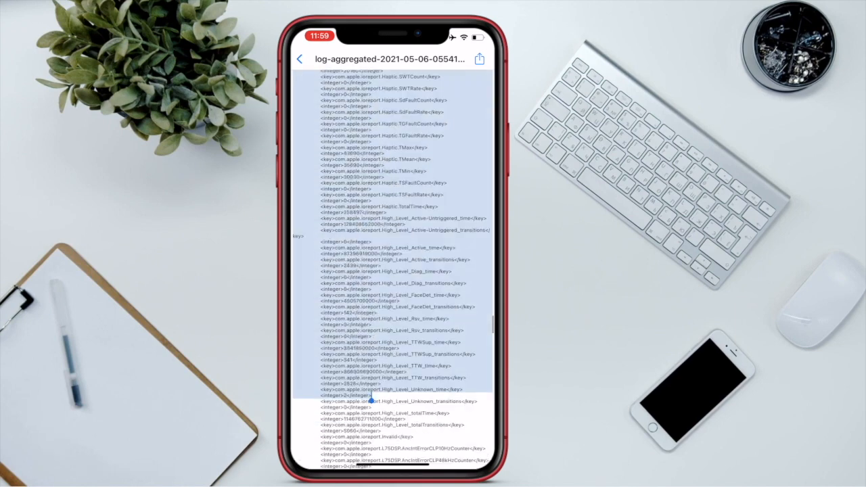
pyautogui.scroll(-3)
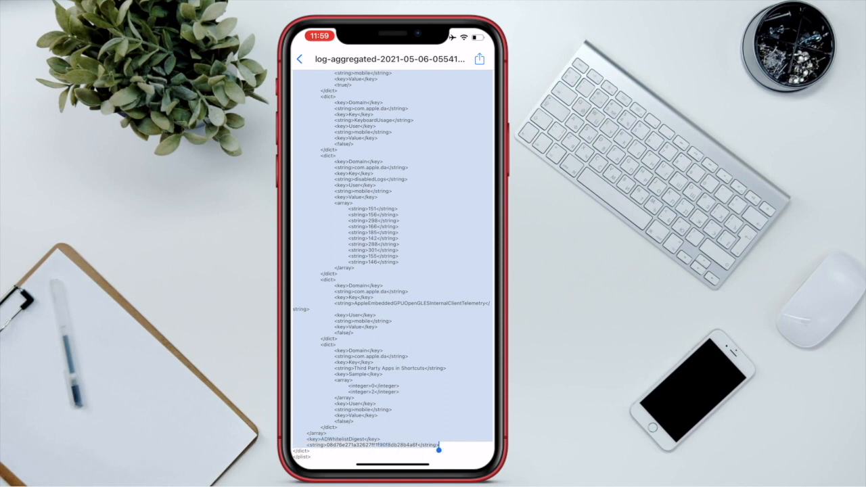
pyautogui.doubleClick(379, 444)
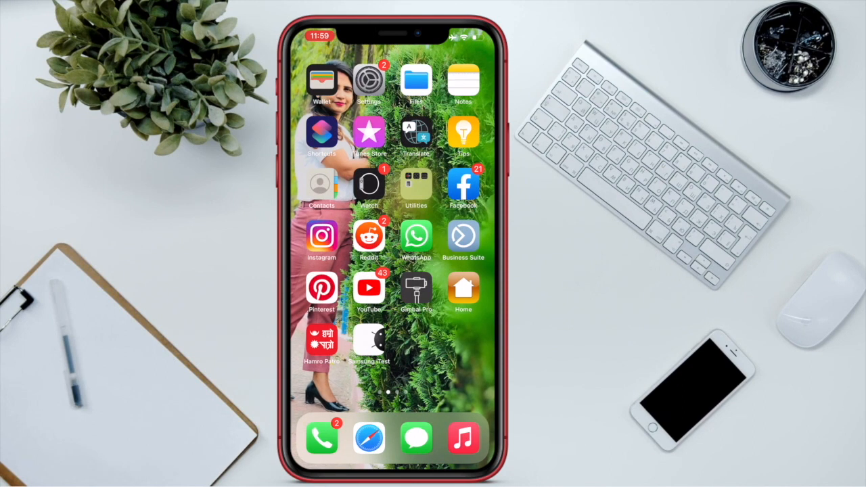
# - Paste the copied log into a new Notes note and finish editing
pyautogui.click(463, 81)
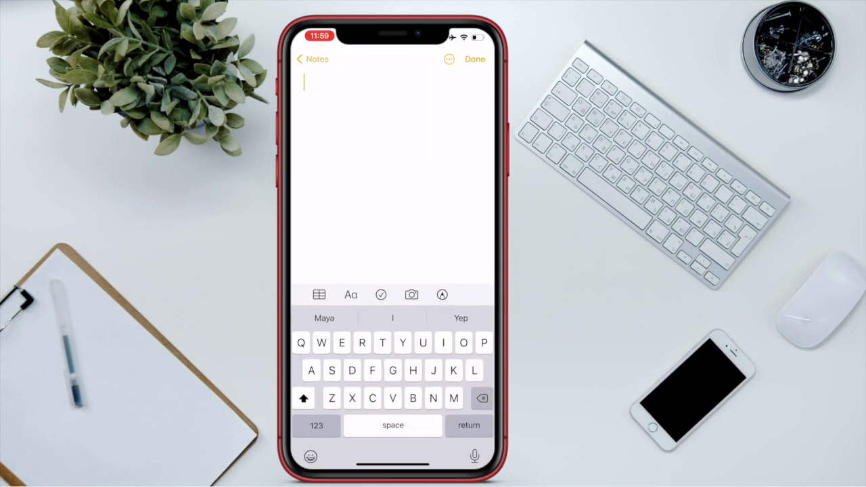
pyautogui.click(304, 81)
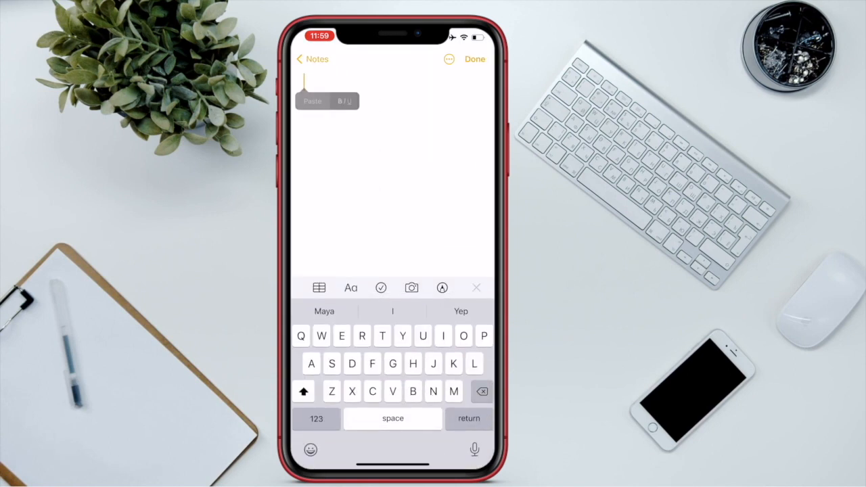
pyautogui.click(311, 100)
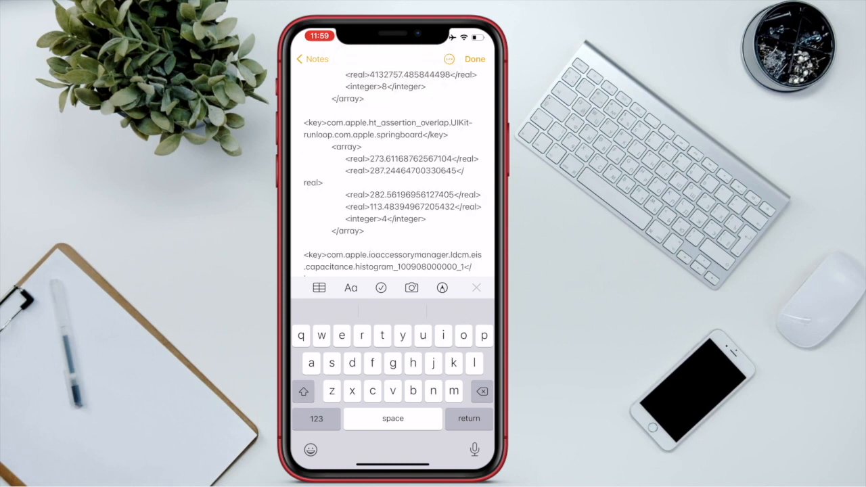
pyautogui.click(474, 60)
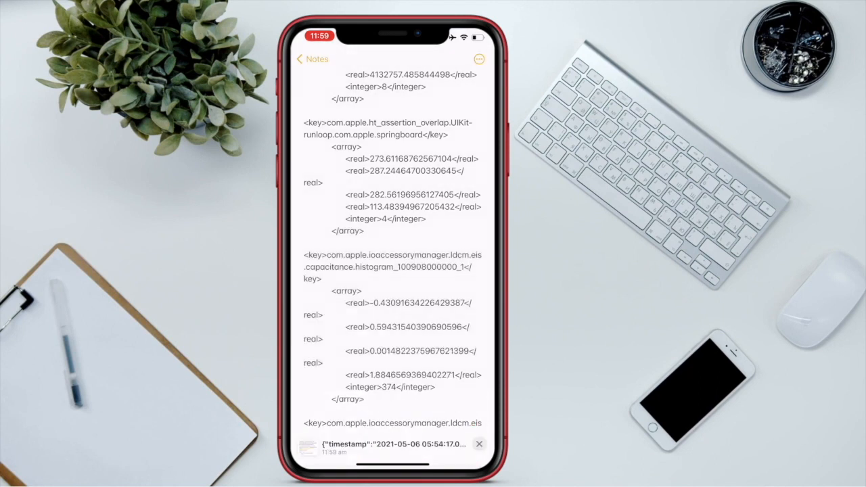
# - Find 'cycle' in the note to highlight the BatteryCycleCount entry
pyautogui.click(392, 444)
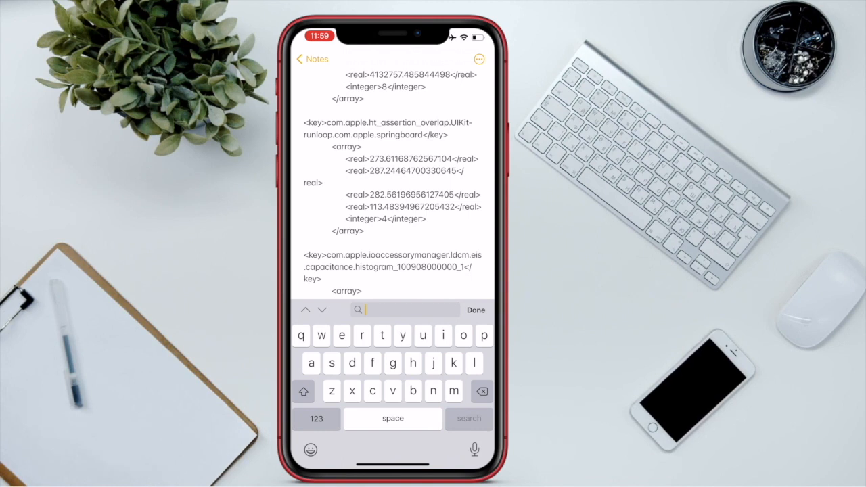
pyautogui.write('cyc')
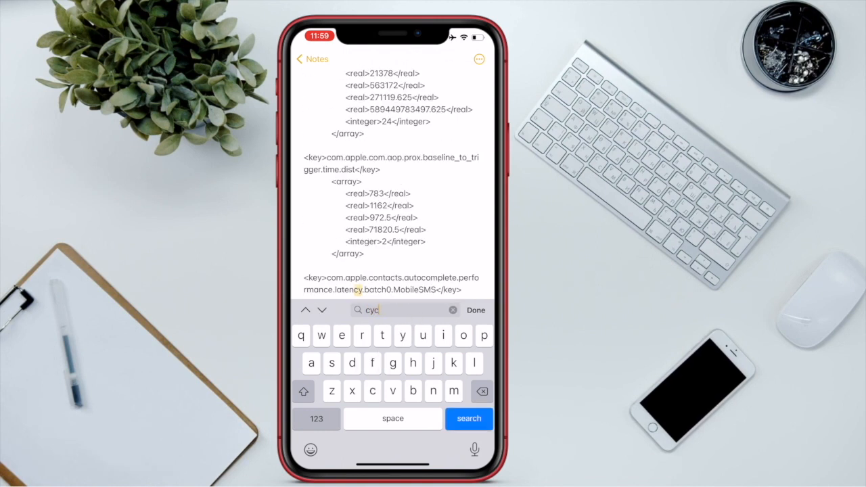
pyautogui.write('lecount')
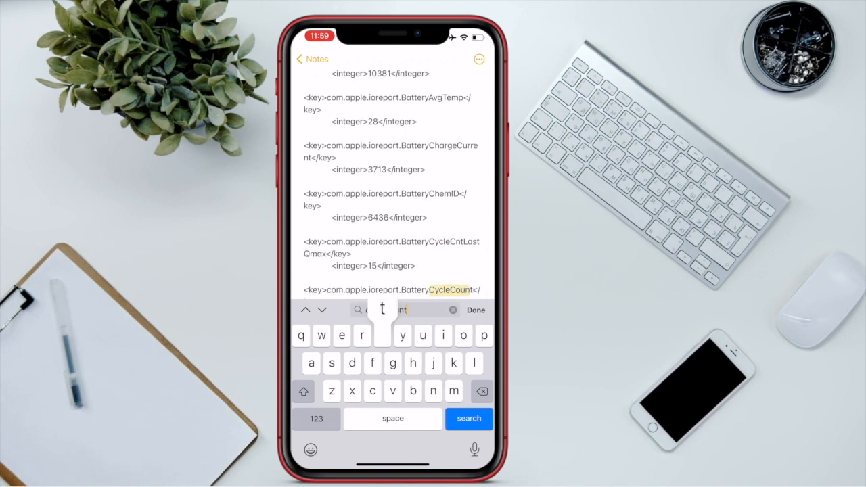
pyautogui.click(468, 418)
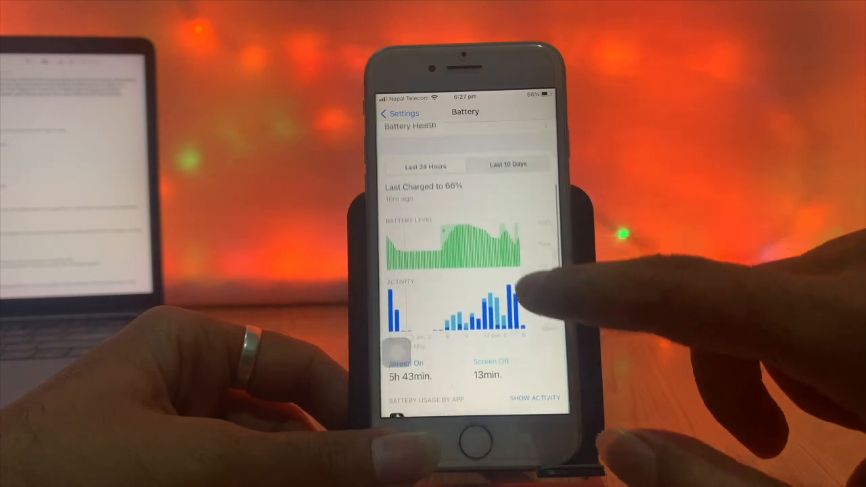
# - Scroll the Battery page's per-app usage breakdown, led by TikTok and Messenger
pyautogui.scroll(-3)
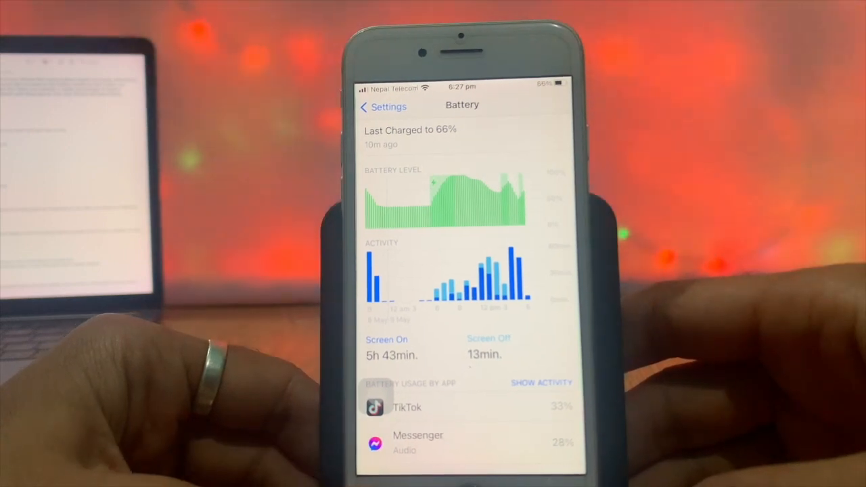
pyautogui.scroll(-3)
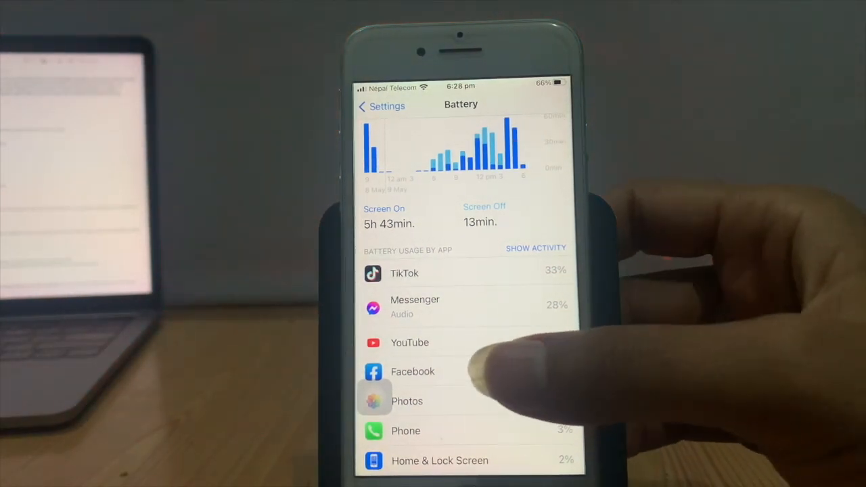
pyautogui.scroll(3)
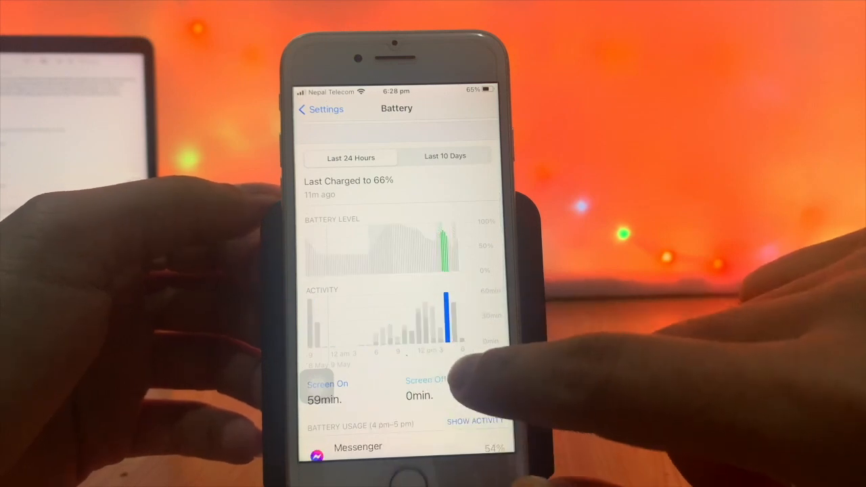
pyautogui.scroll(3)
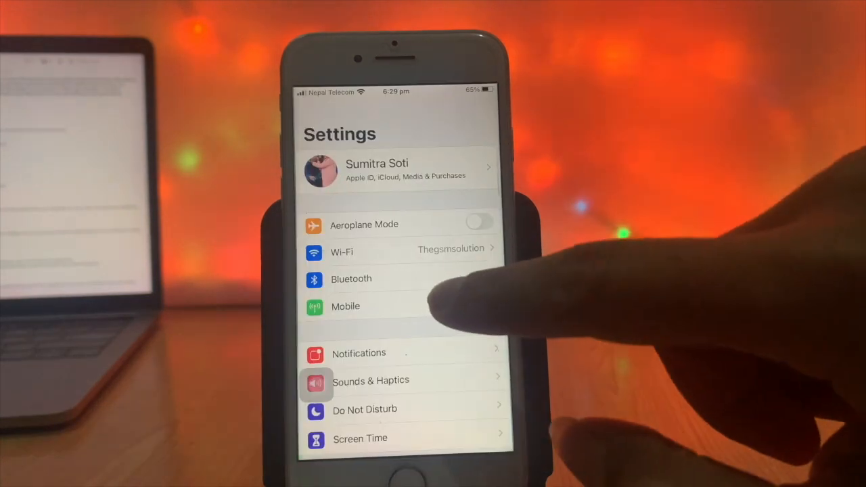
# - Check Display & Brightness shows Auto-Lock at 5 Minutes
pyautogui.click(347, 306)
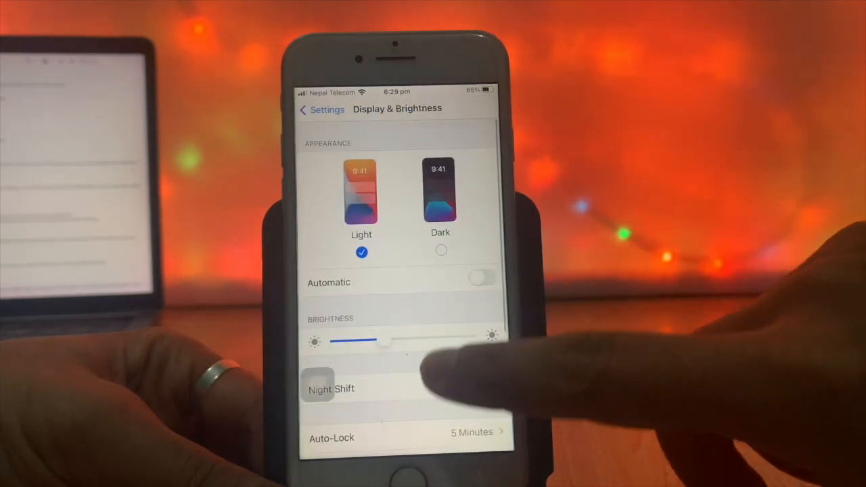
pyautogui.scroll(-3)
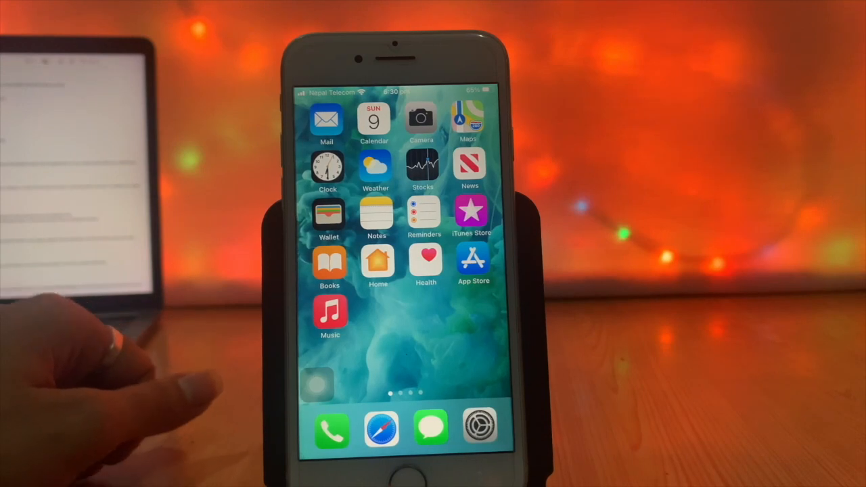
pyautogui.moveTo(135, 338)
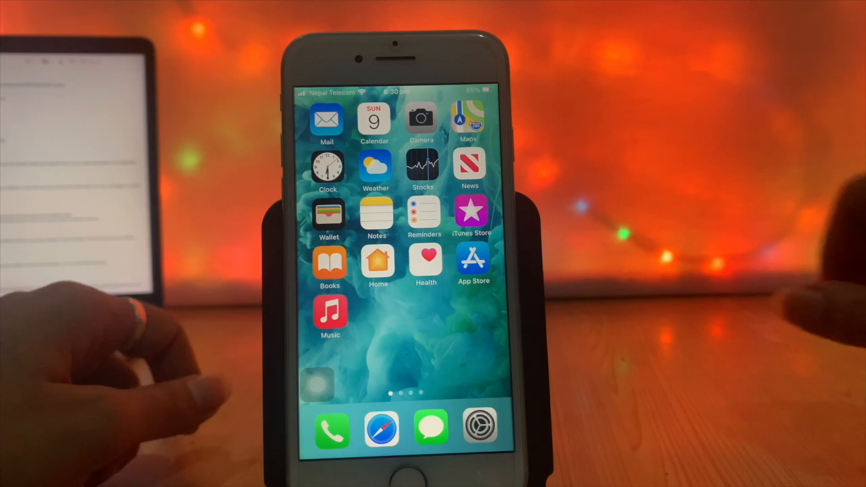
# - Swipe up Control Centre to switch off Wi-Fi and Bluetooth
pyautogui.moveTo(406, 473); pyautogui.dragTo(406, 203)
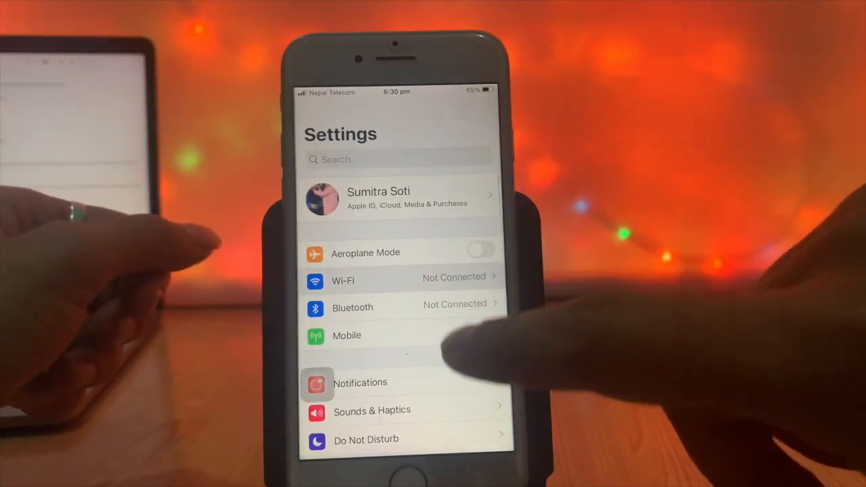
# - Review Wi-Fi networks, then open Mobile to switch Mobile Data off
pyautogui.click(341, 281)
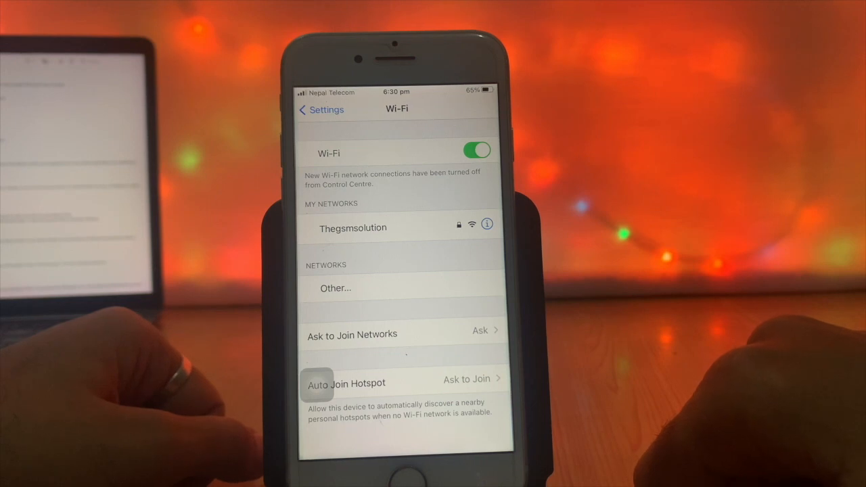
pyautogui.click(477, 150)
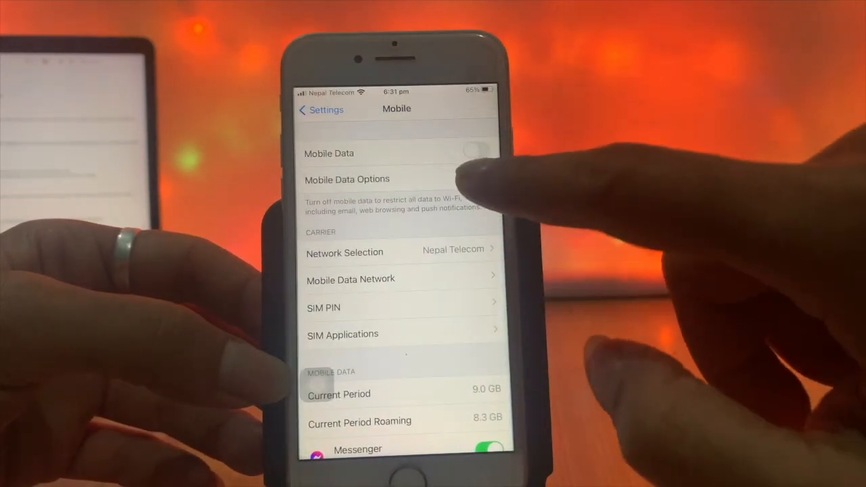
pyautogui.click(479, 149)
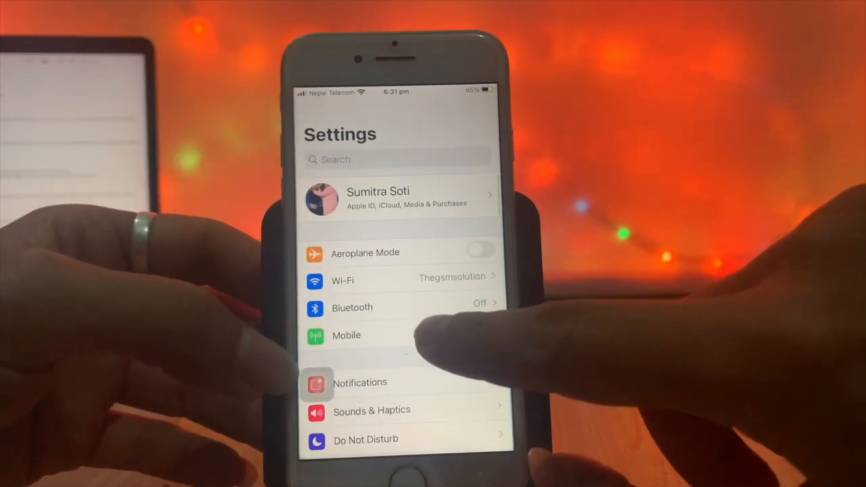
pyautogui.click(347, 335)
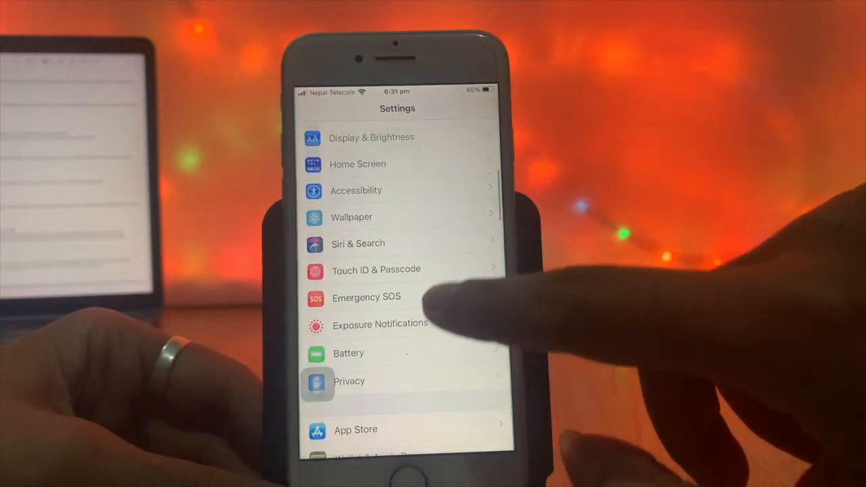
# - Disable Location Services under Privacy and confirm Turn Off in the prompt
pyautogui.click(349, 382)
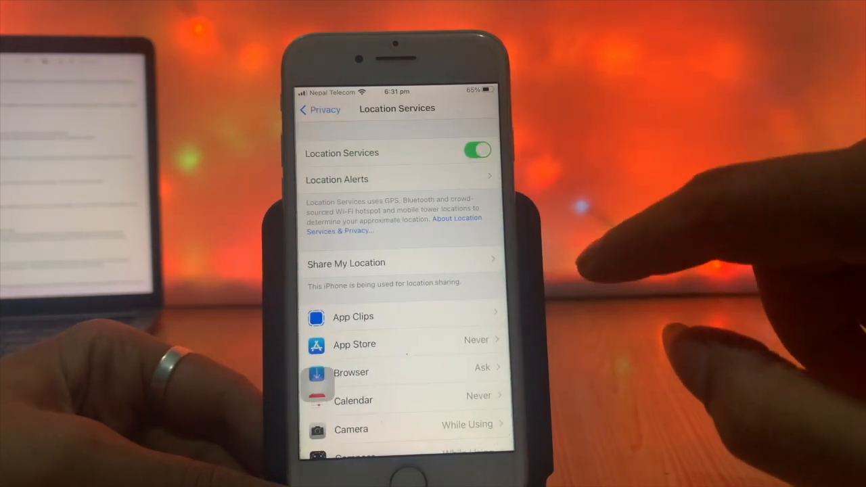
pyautogui.click(476, 150)
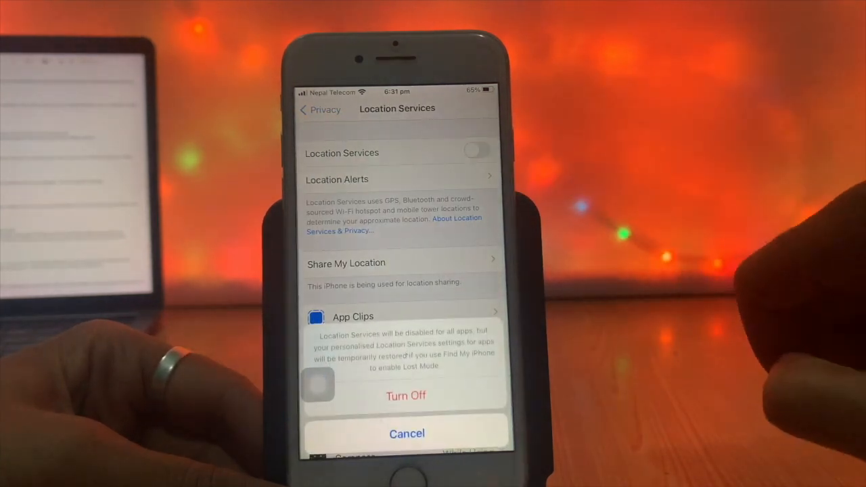
pyautogui.click(406, 396)
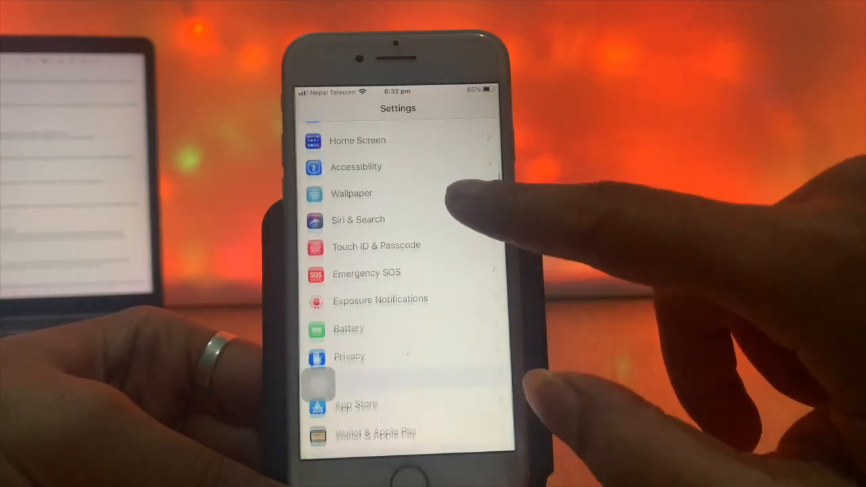
# - Switch on Low Power Mode from the Battery settings page
pyautogui.click(350, 329)
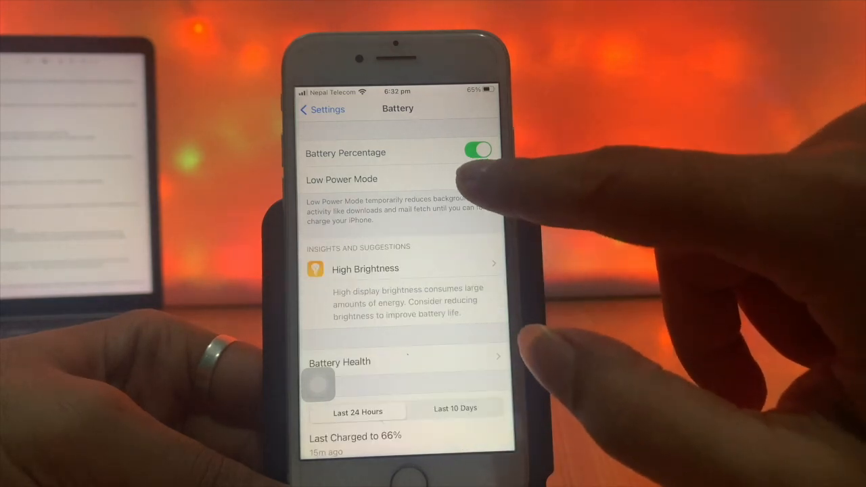
pyautogui.click(479, 179)
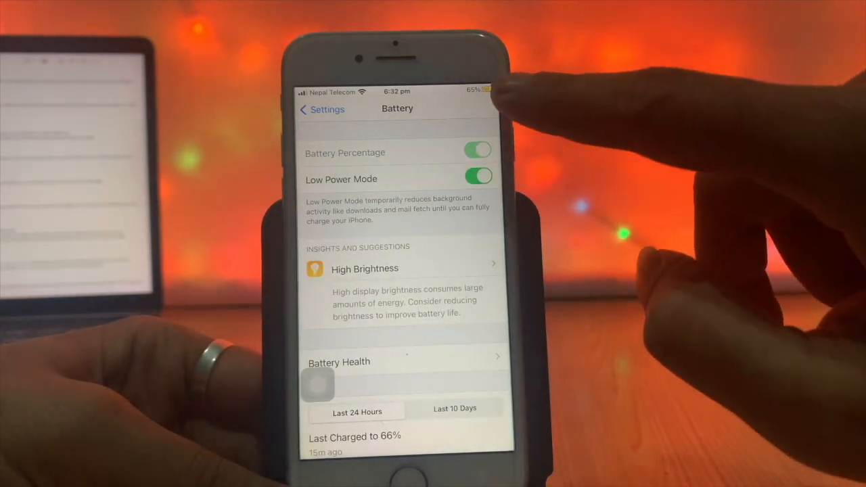